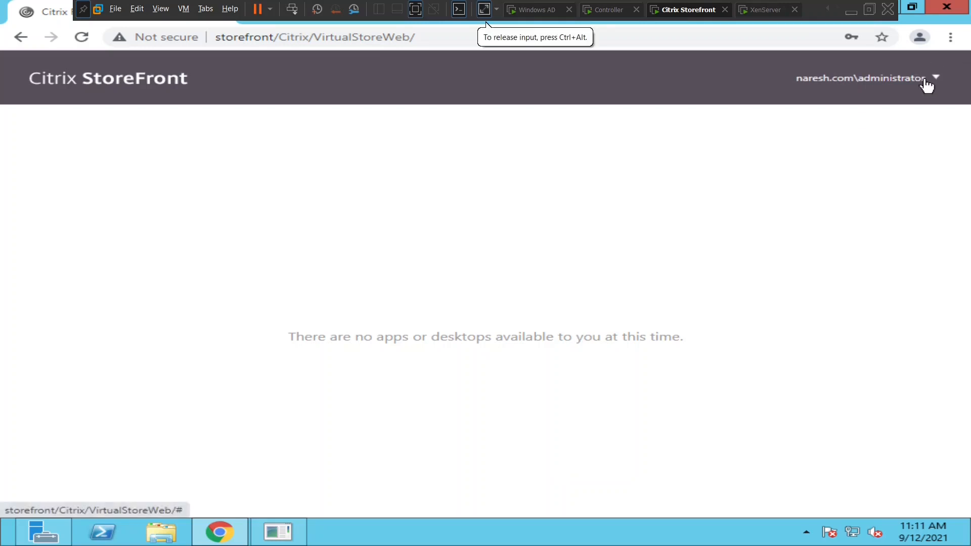
Log off the domain administrator via the account menu and return to the StoreFront logon form
click(934, 78)
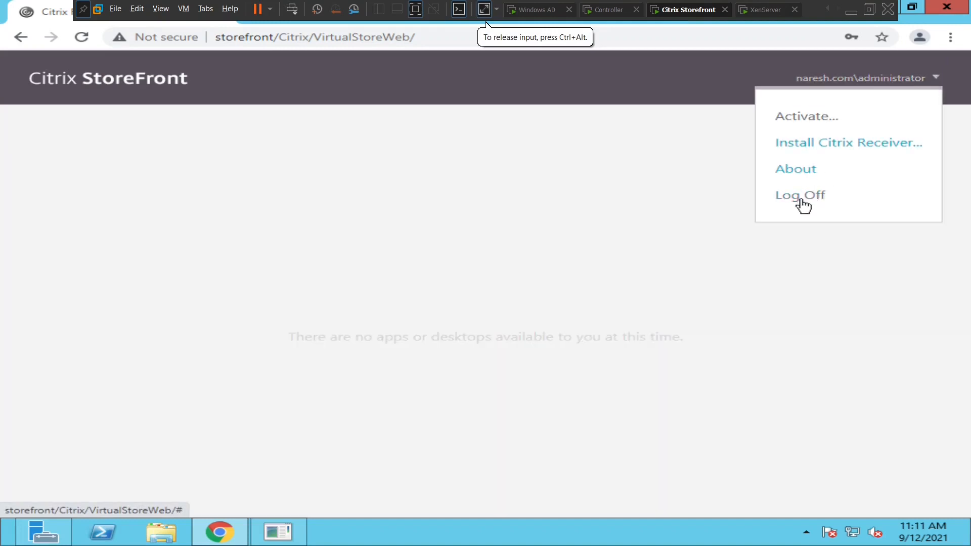
click(799, 195)
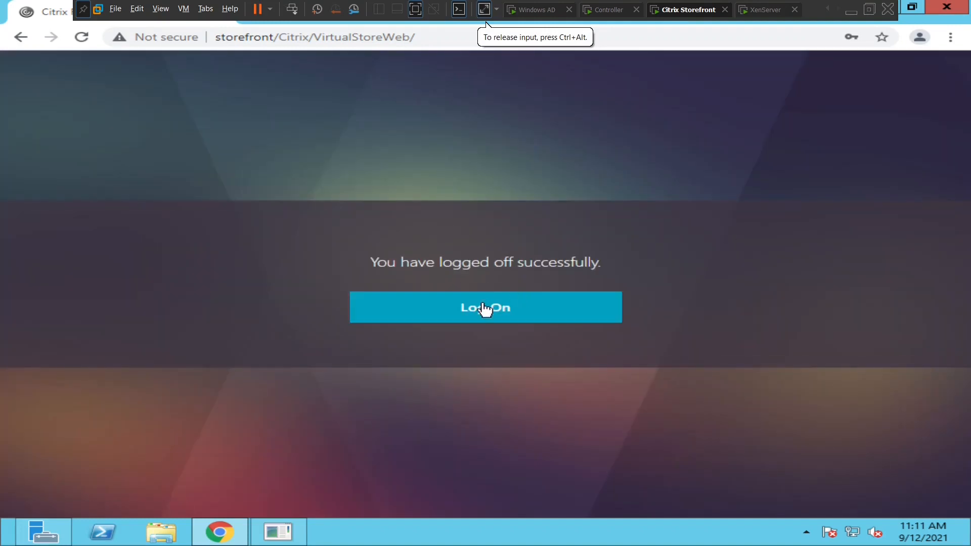
click(485, 307)
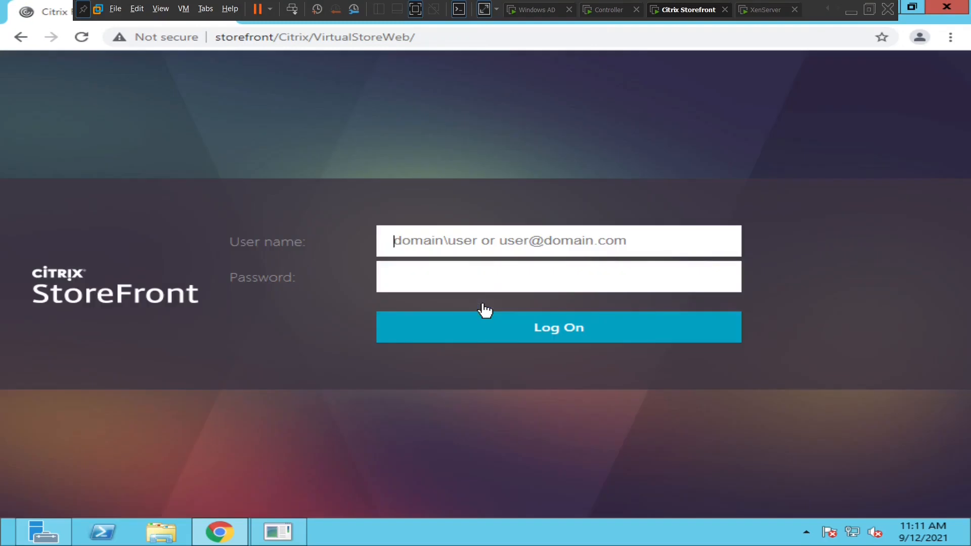
Sign in as naresh.com\citrixuser with its password and dismiss Chrome's save-password offer
text(nam)
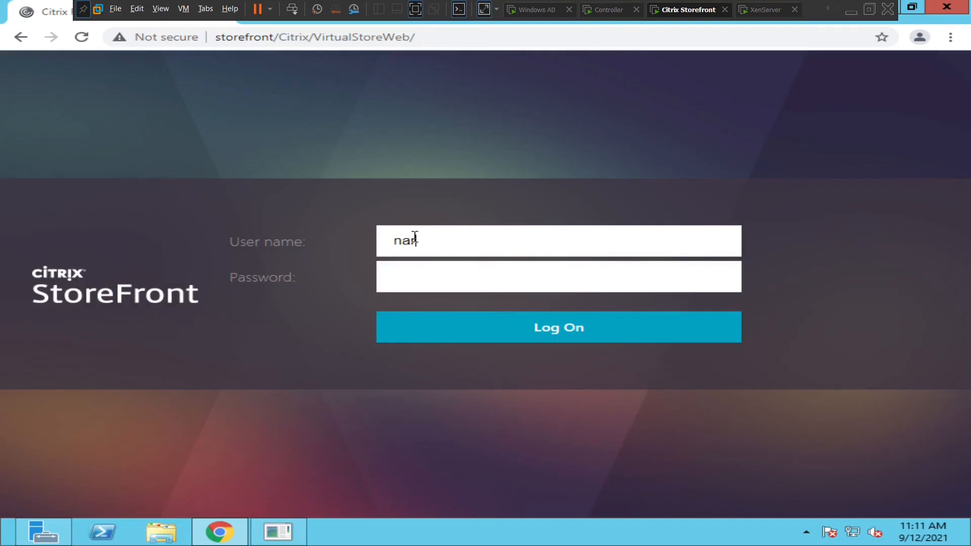
text(esh.com)
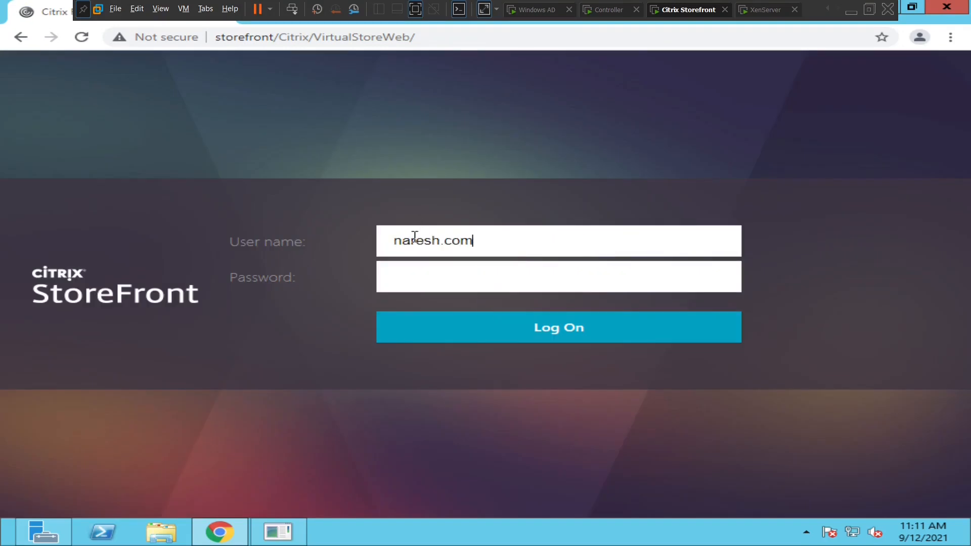
text(\)
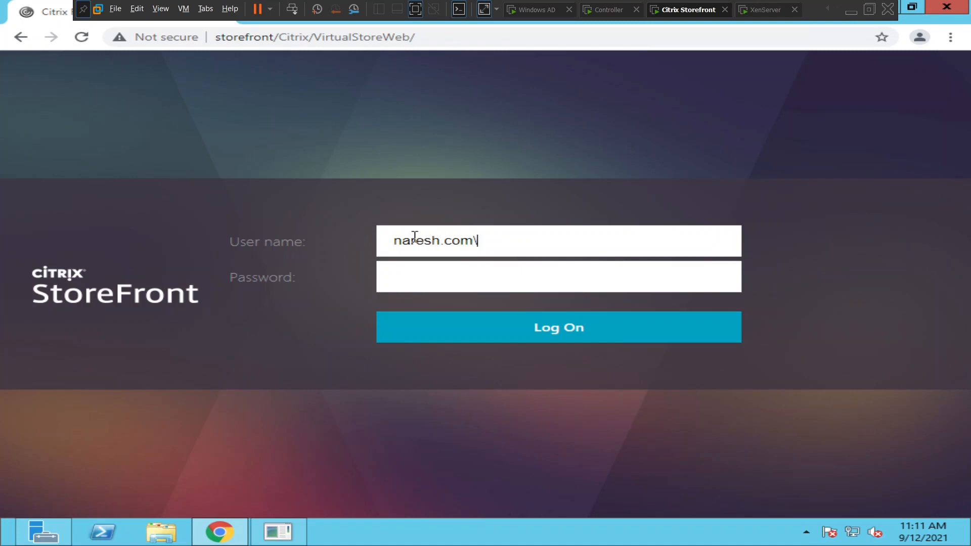
text(citrux)
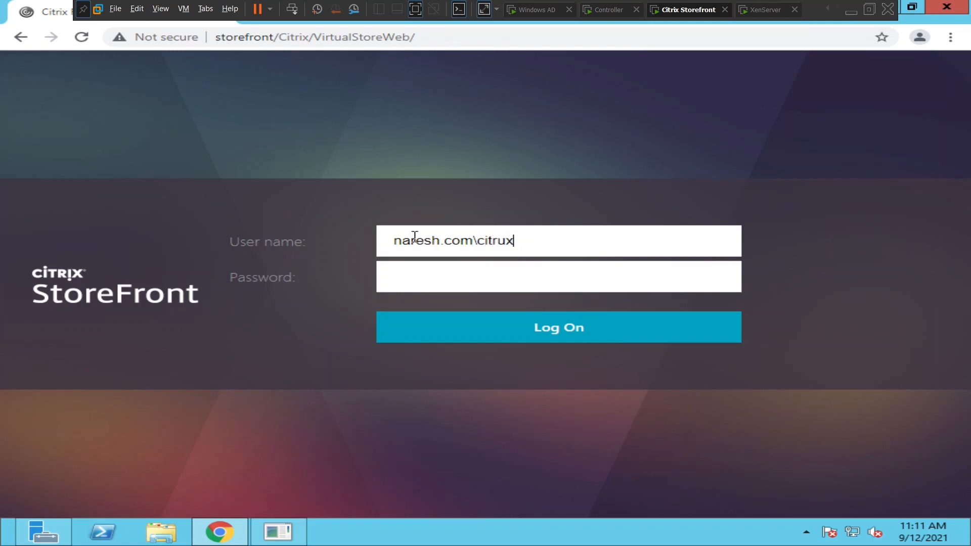
key(Backspace)
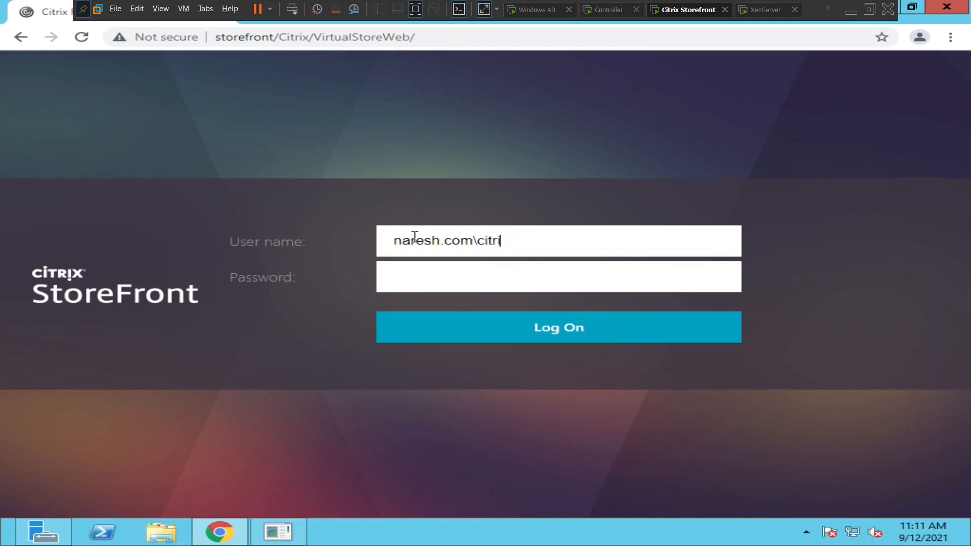
text(xuser)
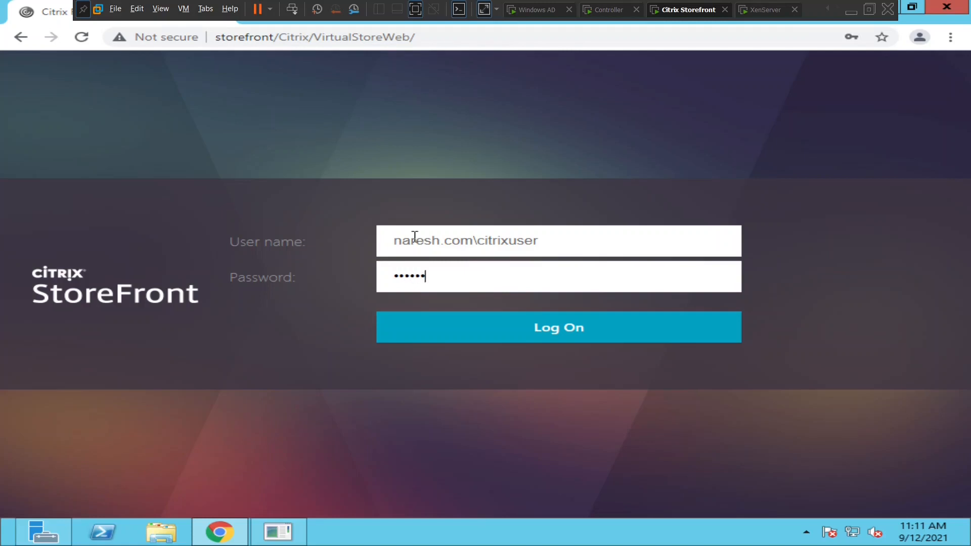
text(**)
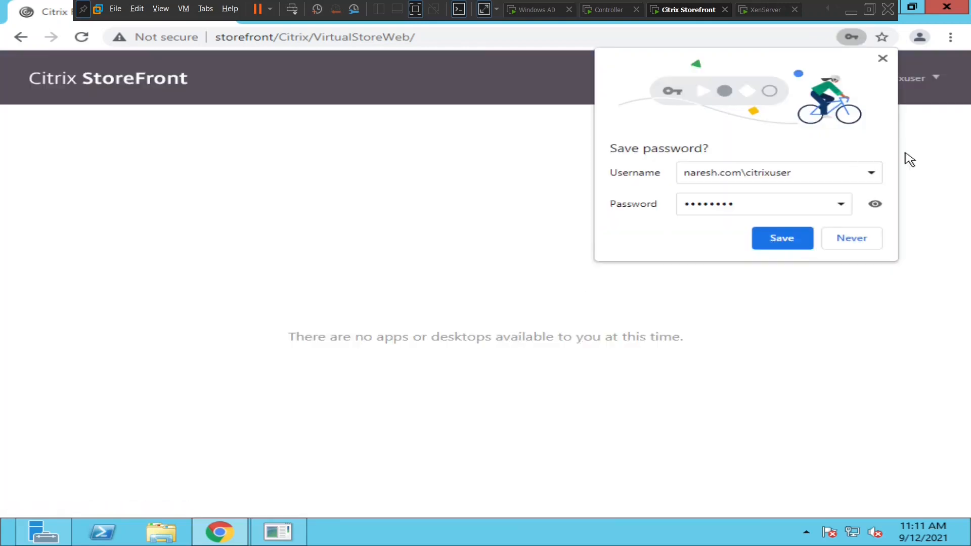
mouse_move(882, 59)
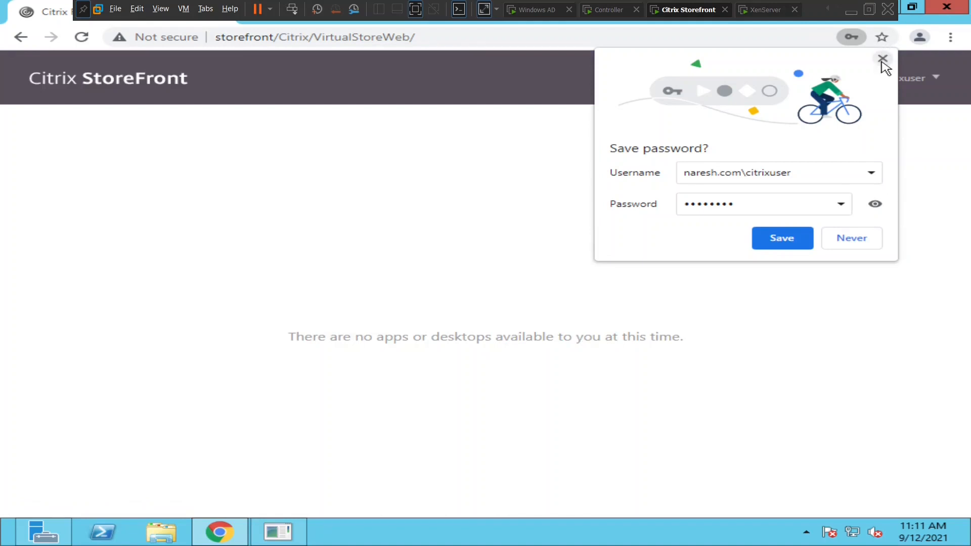
click(883, 59)
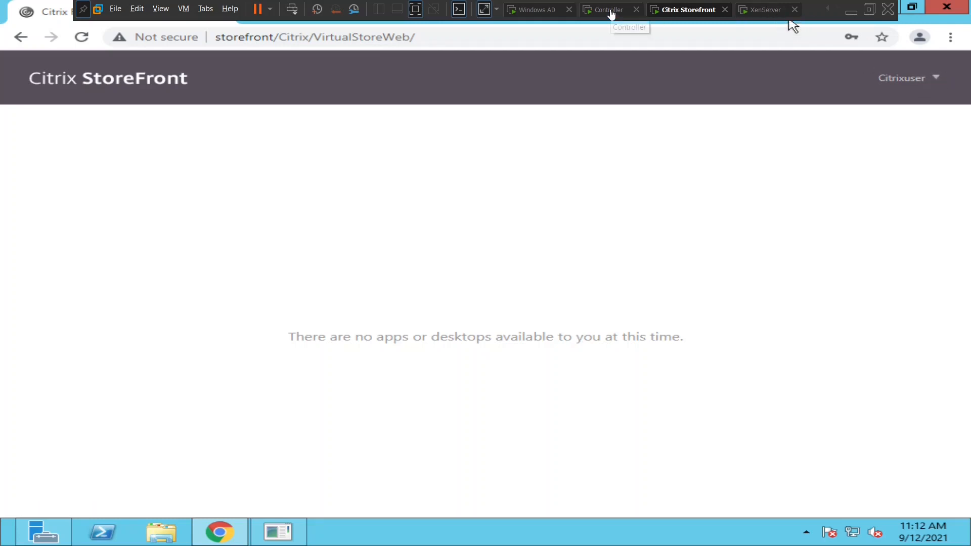
Check Citrix Studio still loading site information on the Controller VM, then return to the StoreFront VM
click(610, 9)
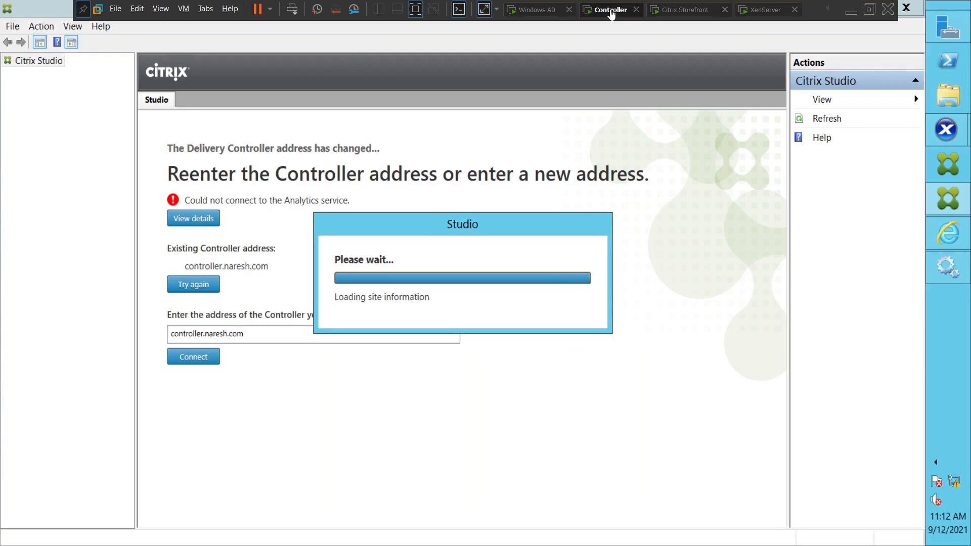
mouse_move(725, 257)
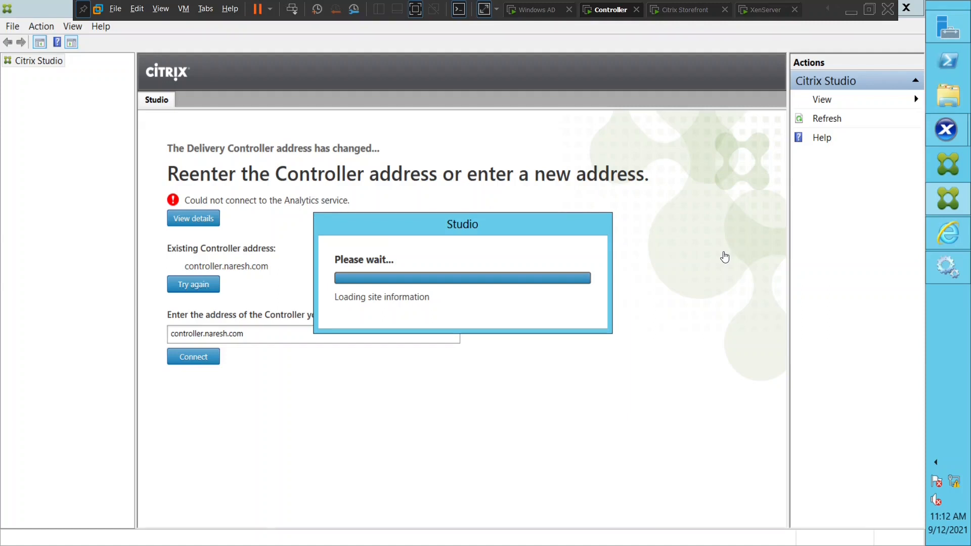
mouse_move(784, 5)
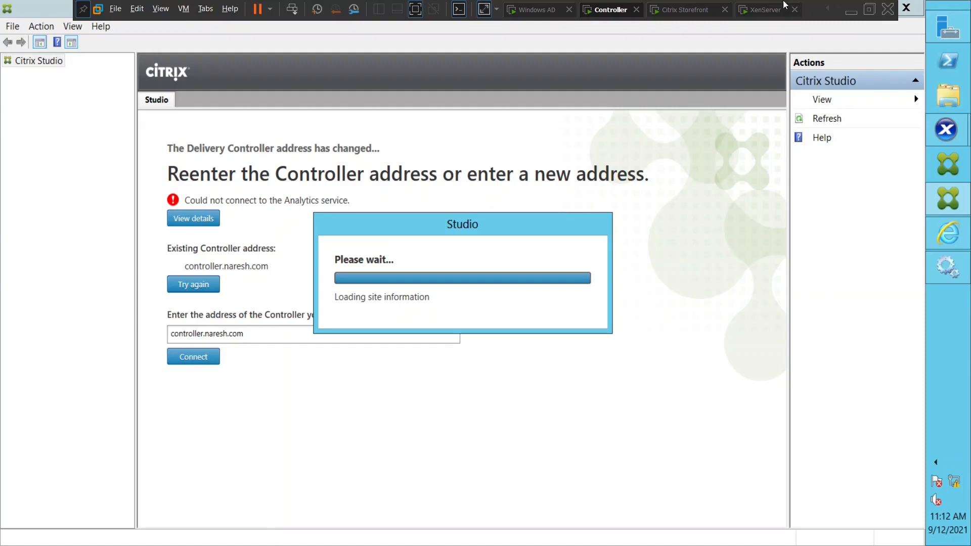
click(685, 9)
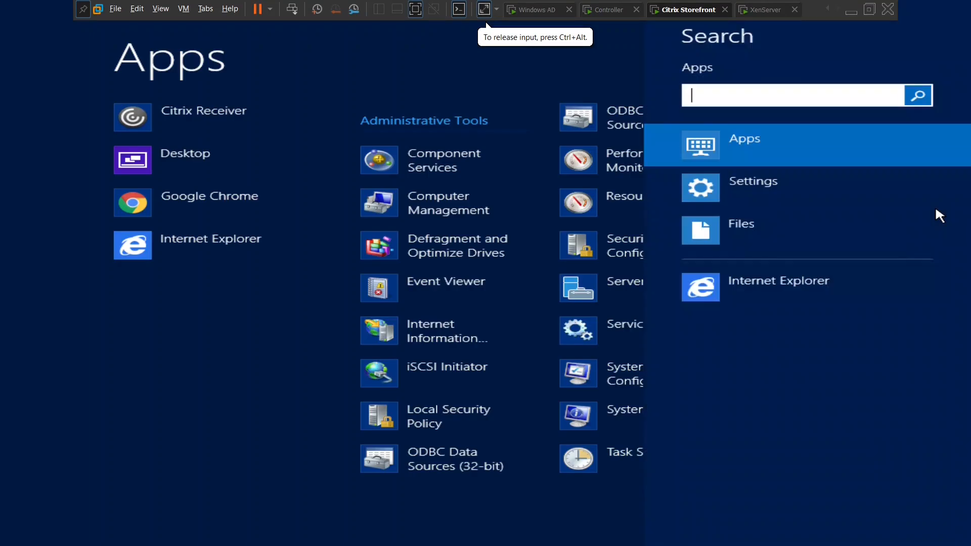
Search the Start Apps screen for 'services' to launch the Services console
text(s)
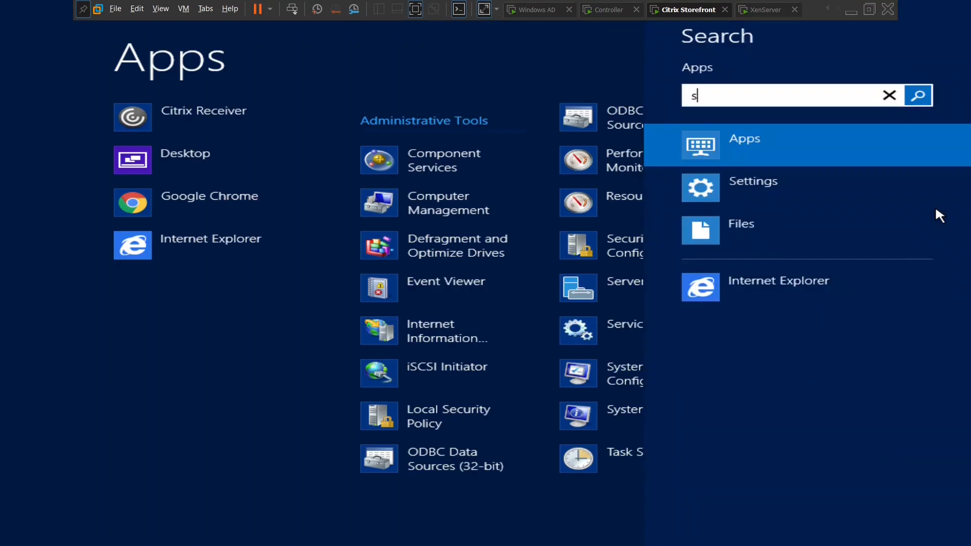
text(ervices)
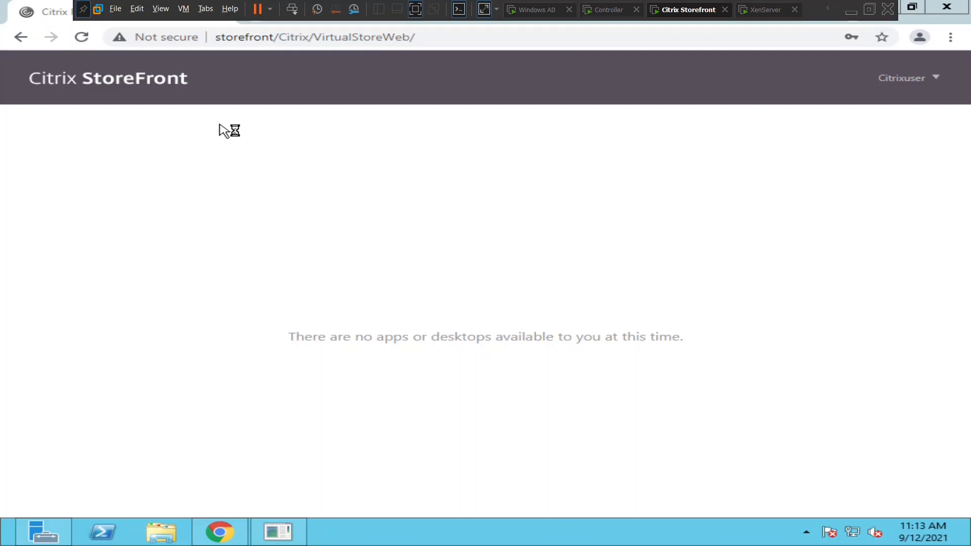
Glance at the still-loading Studio on the Controller VM and come back to the StoreFront Services window
click(609, 10)
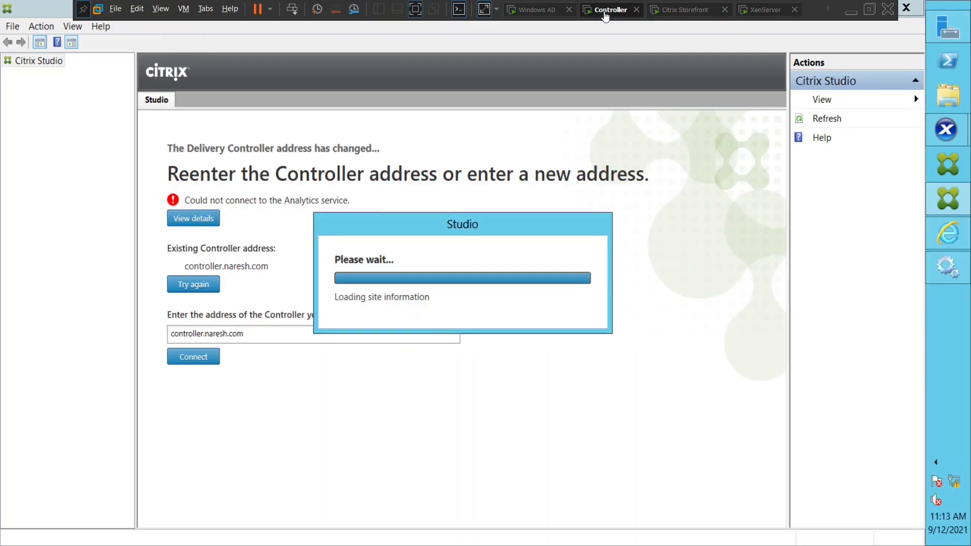
mouse_move(628, 164)
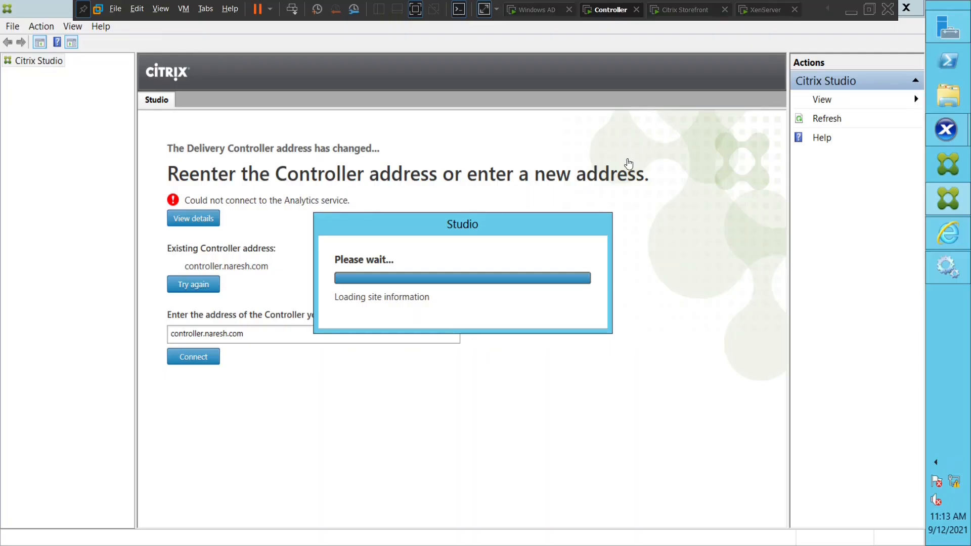
click(689, 9)
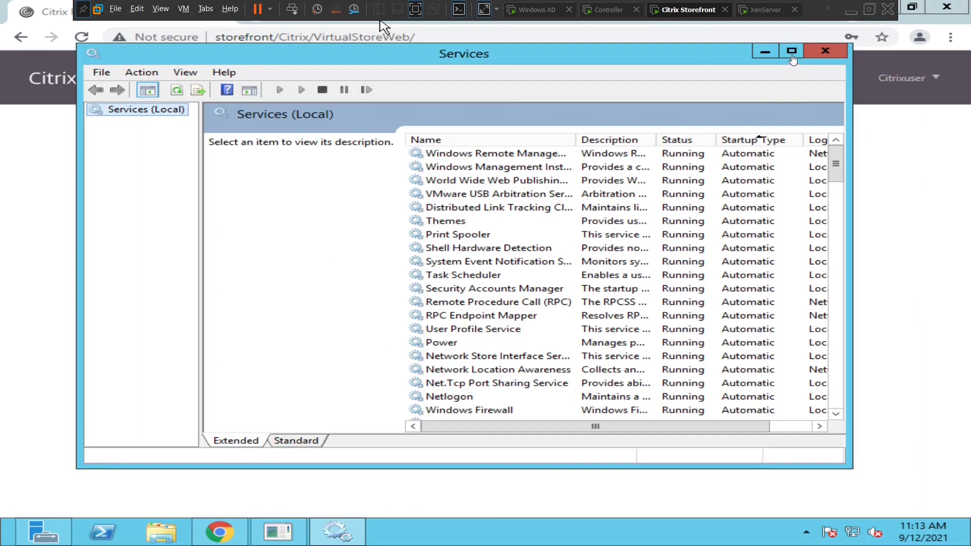
Maximize Services and scroll to the Citrix services, checking Citrix Telemetry and the startup-type ordering
click(791, 51)
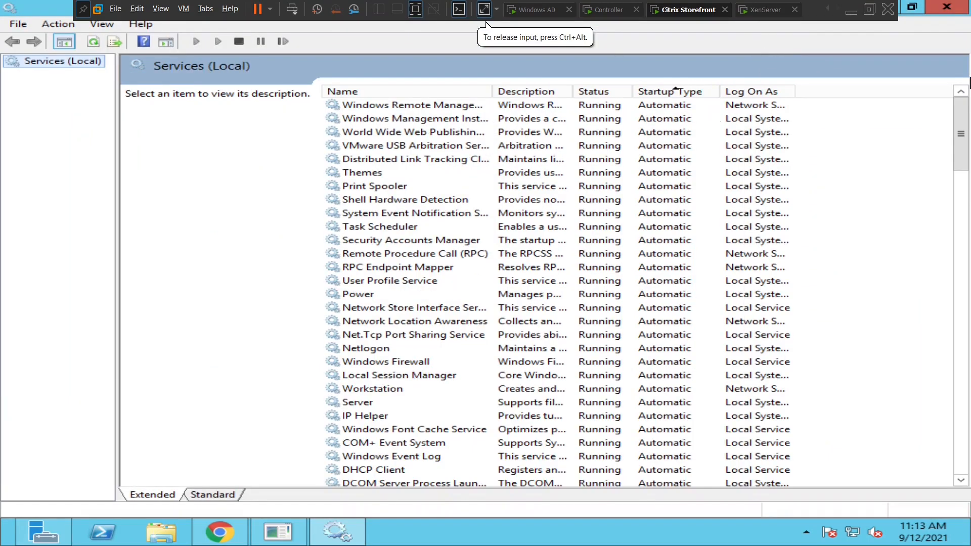
scroll(down, 3)
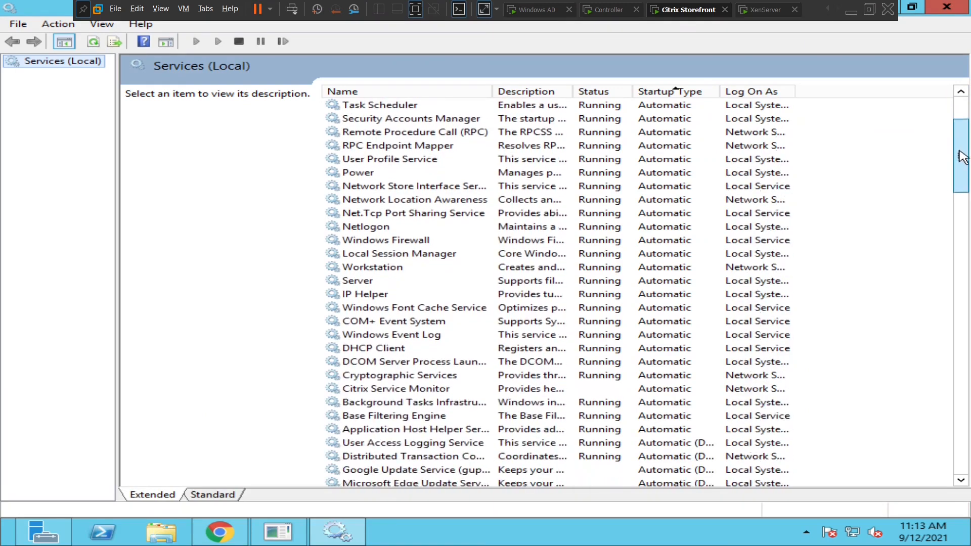
scroll(down, 3)
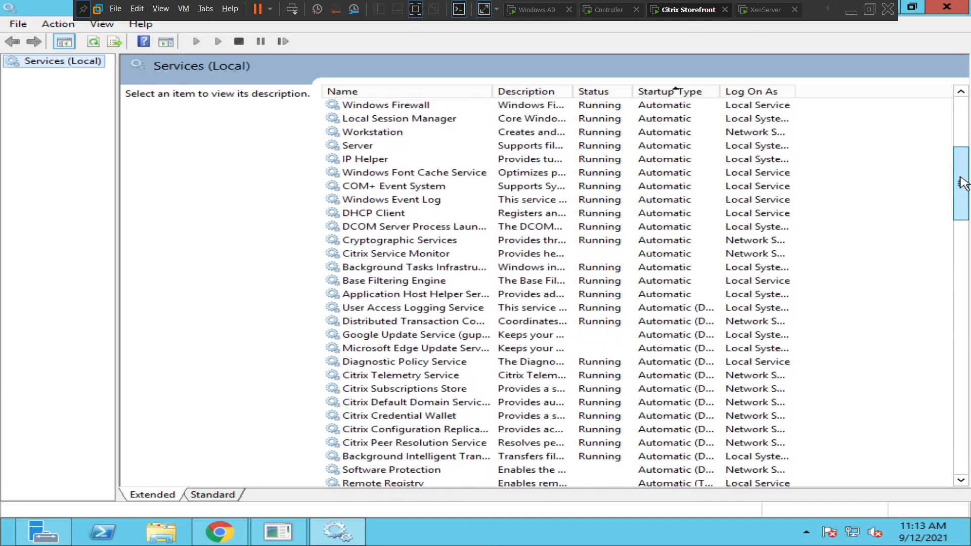
scroll(down, 3)
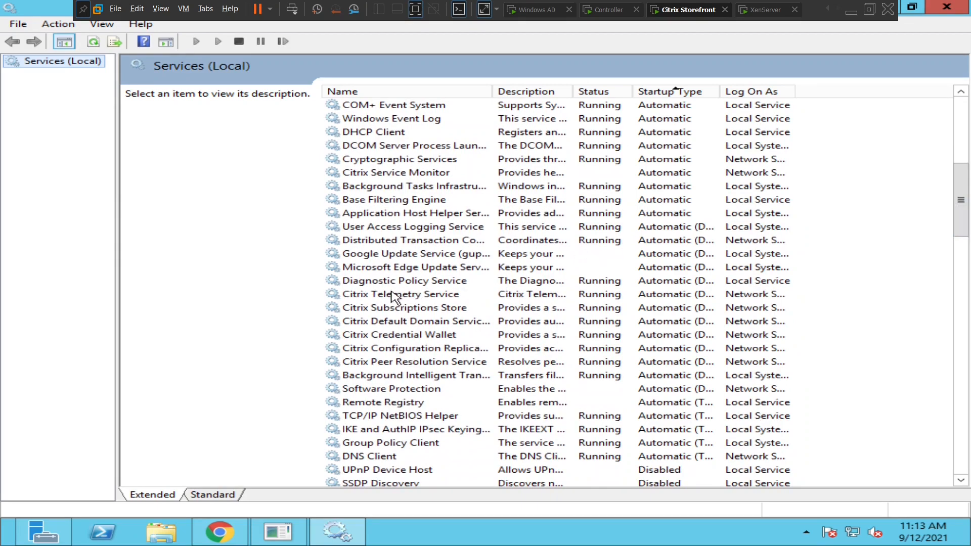
mouse_move(390, 299)
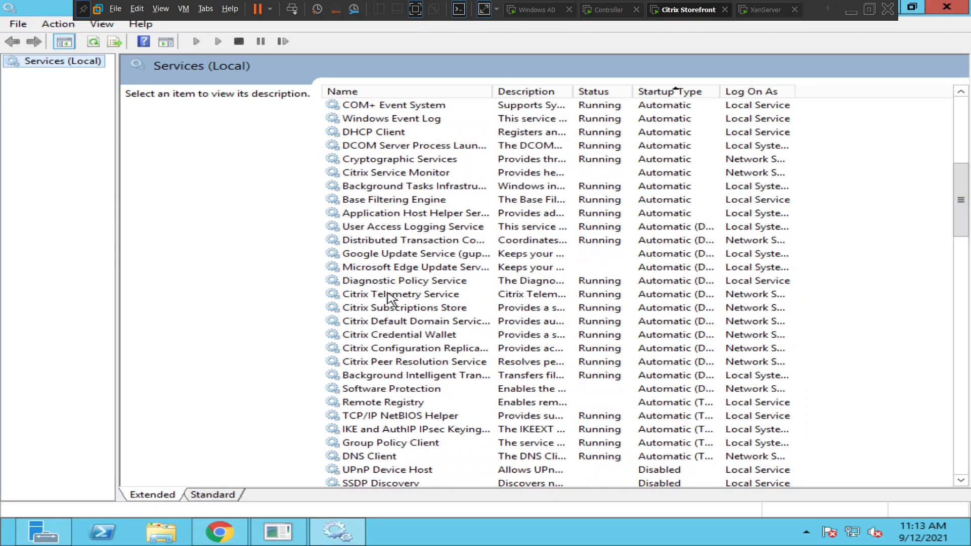
mouse_move(396, 316)
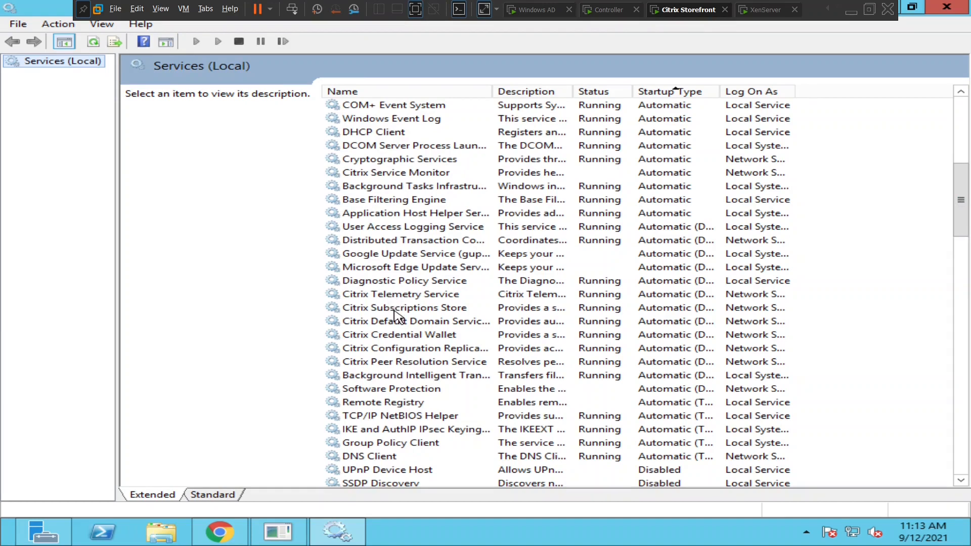
mouse_move(399, 325)
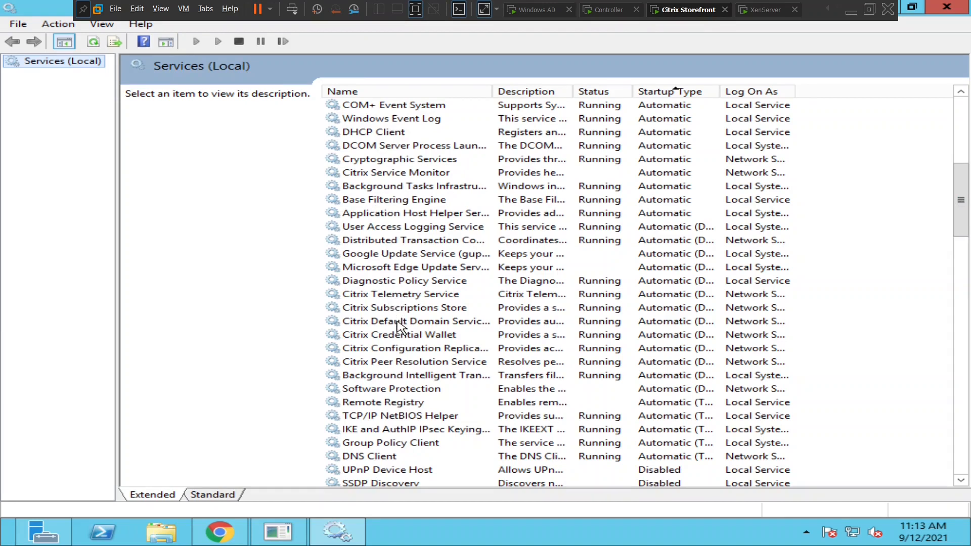
mouse_move(403, 338)
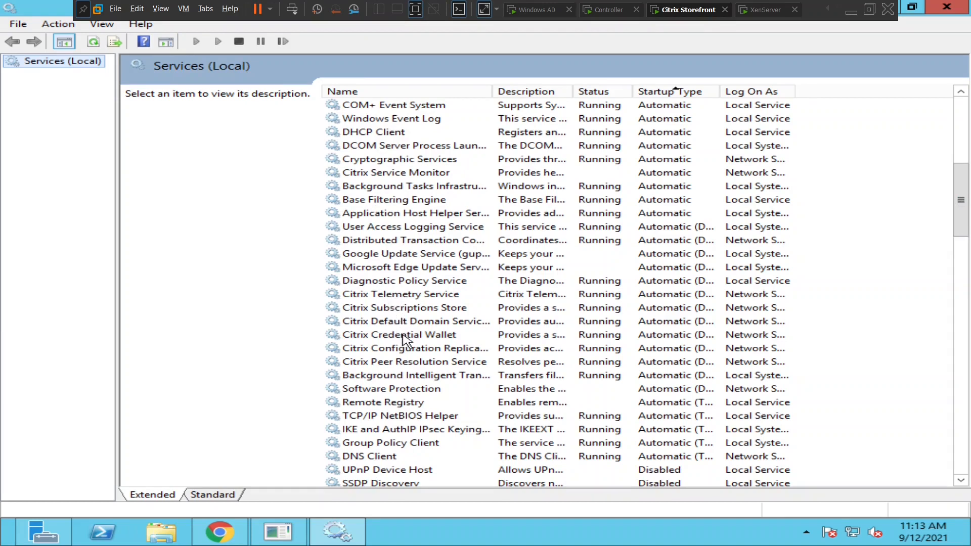
click(400, 294)
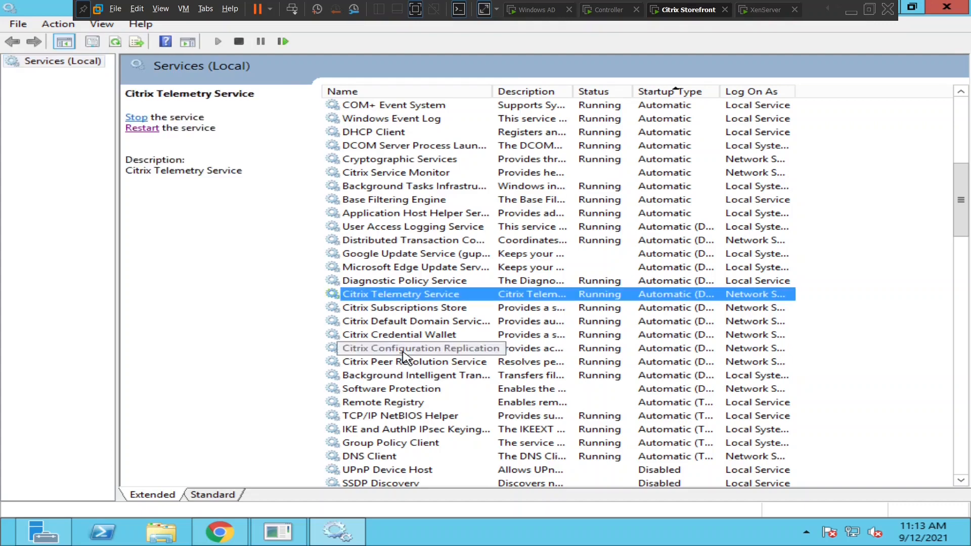
mouse_move(394, 352)
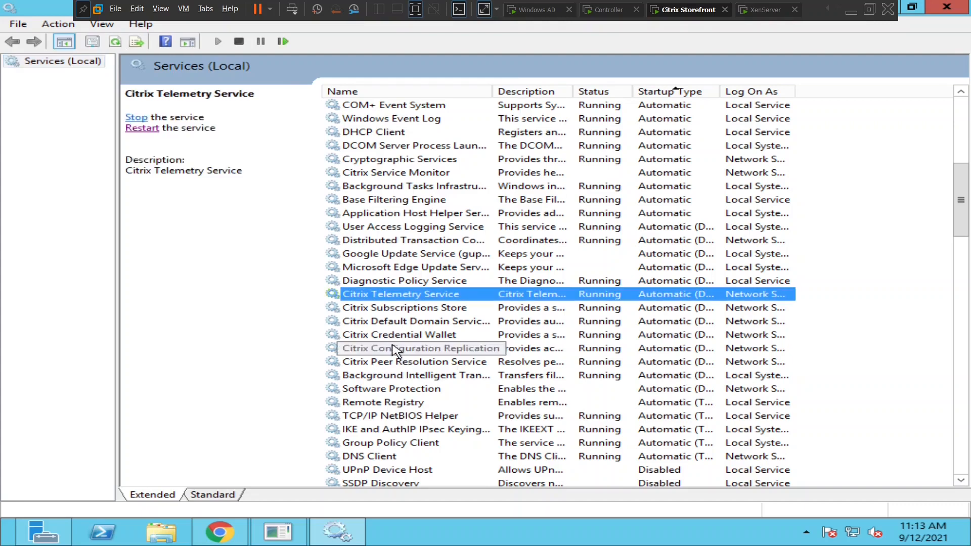
click(667, 91)
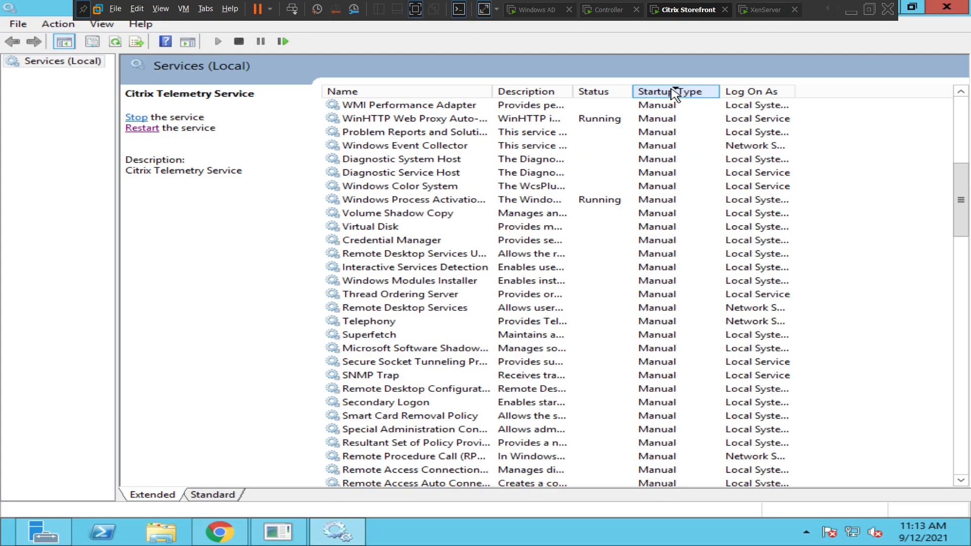
click(664, 91)
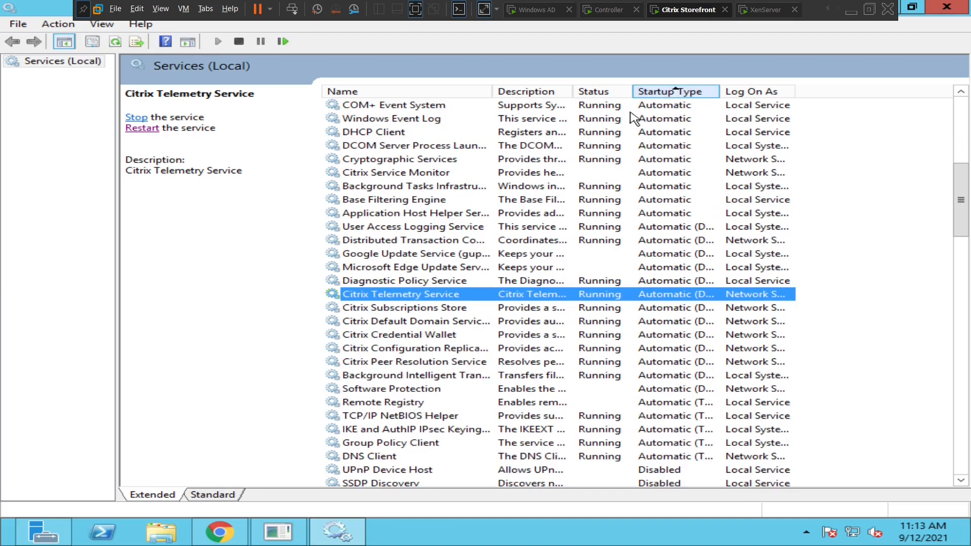
Start the stopped Citrix Service Monitor service so it shows Running
click(396, 172)
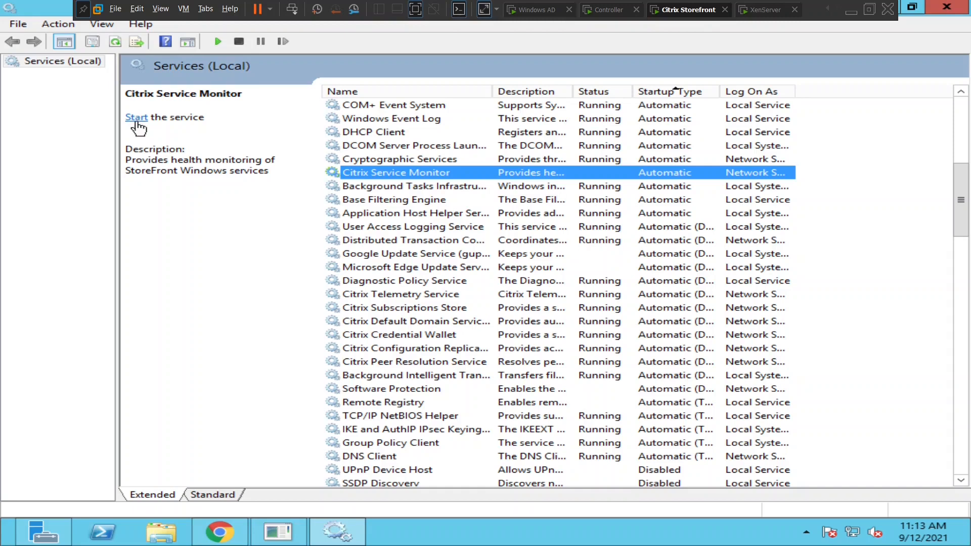
click(135, 117)
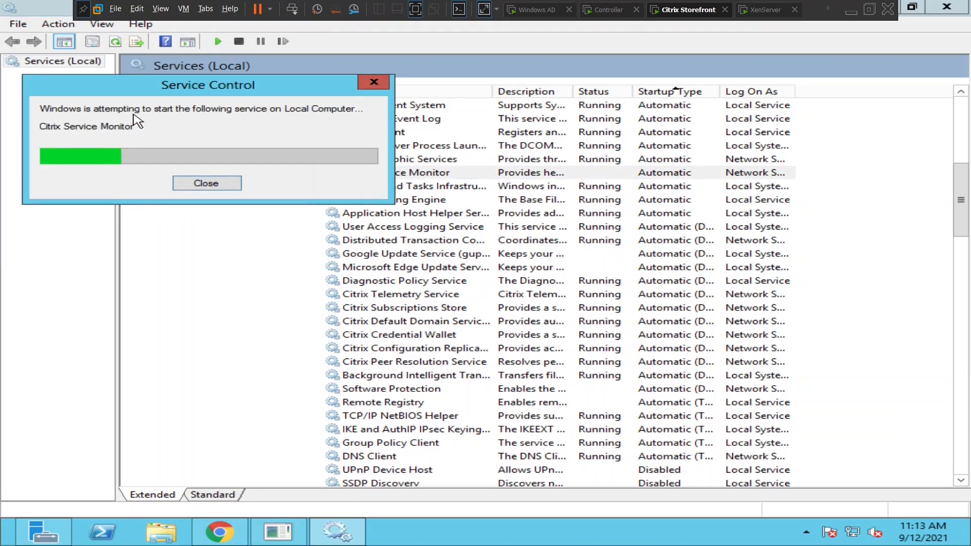
click(206, 183)
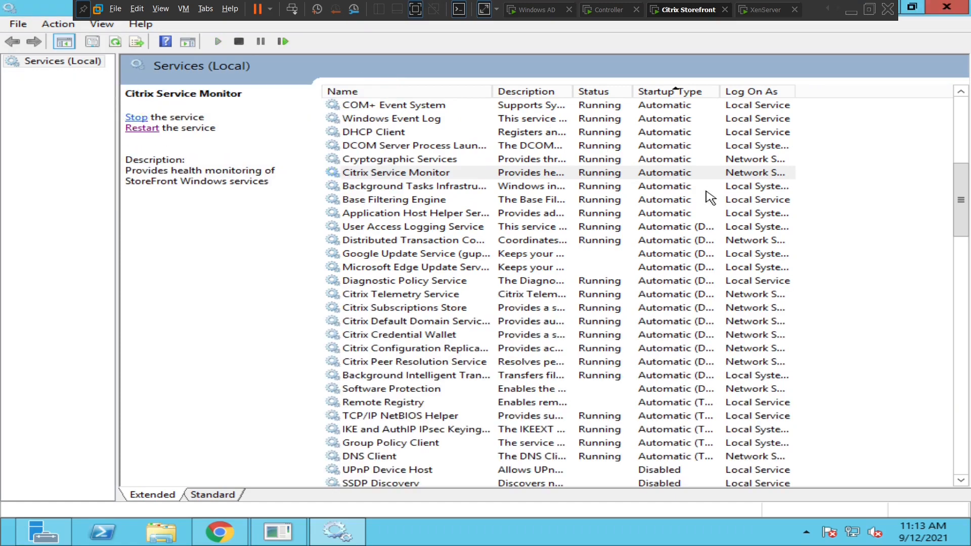
mouse_move(534, 390)
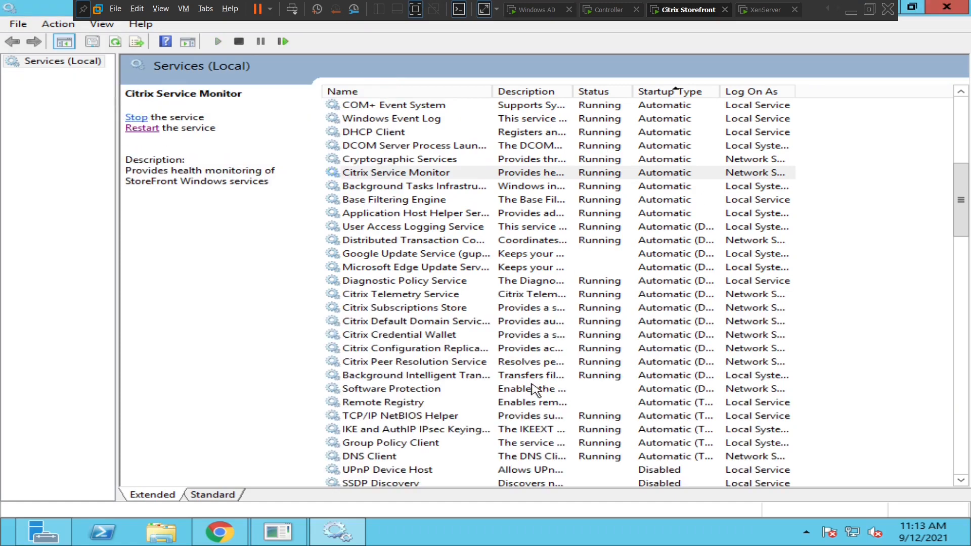
mouse_move(615, 14)
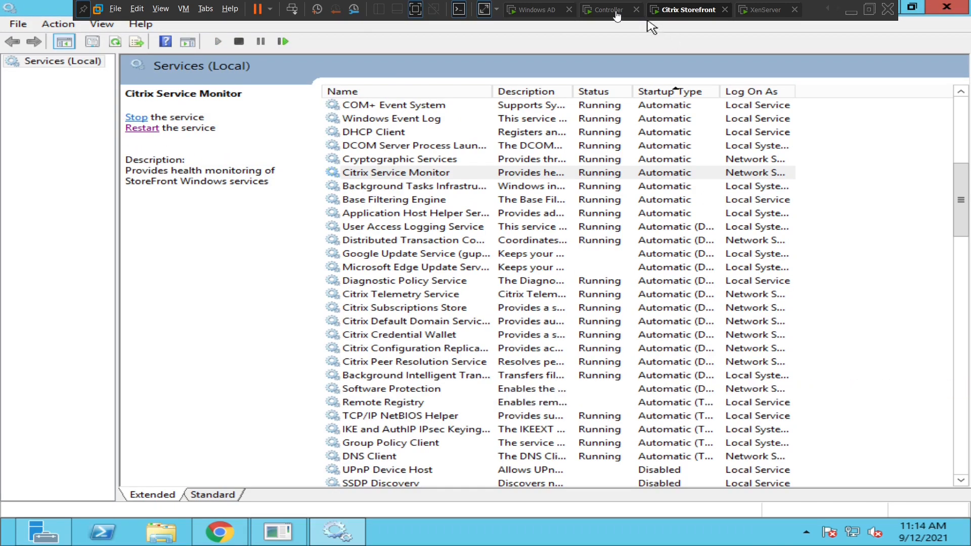
click(609, 9)
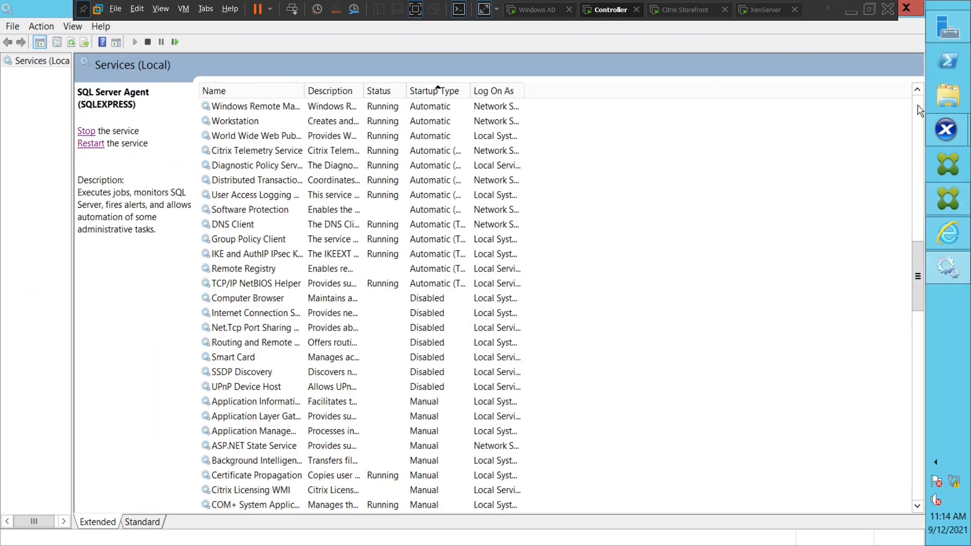
scroll(up, 3)
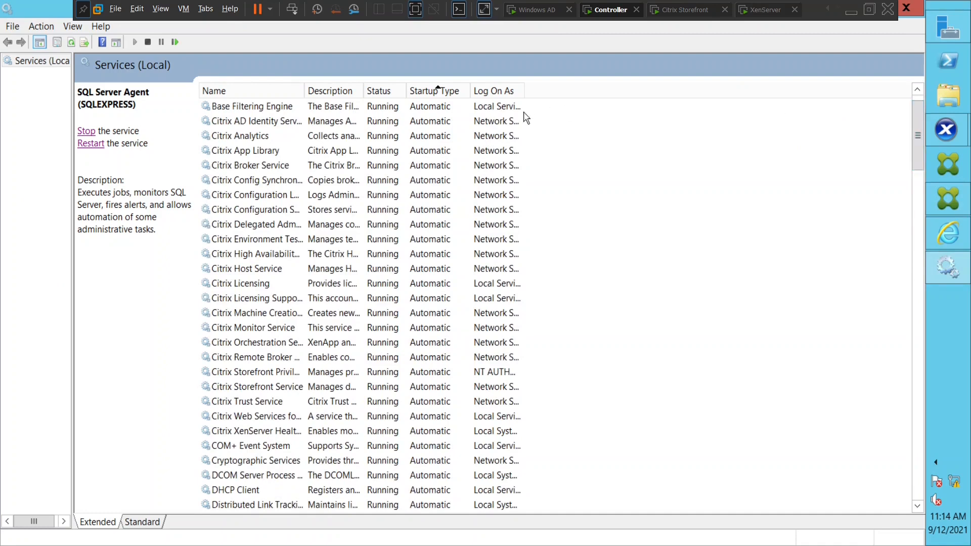
click(437, 90)
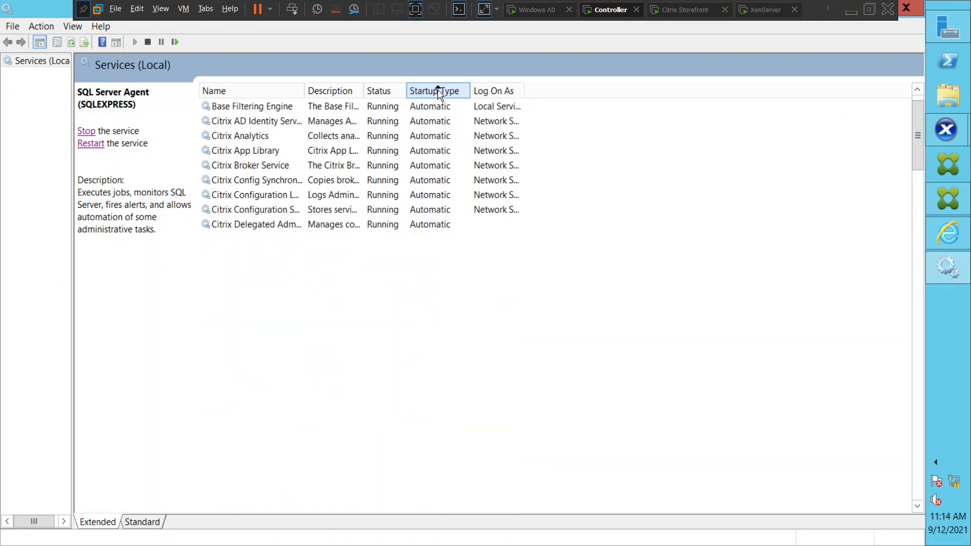
click(241, 136)
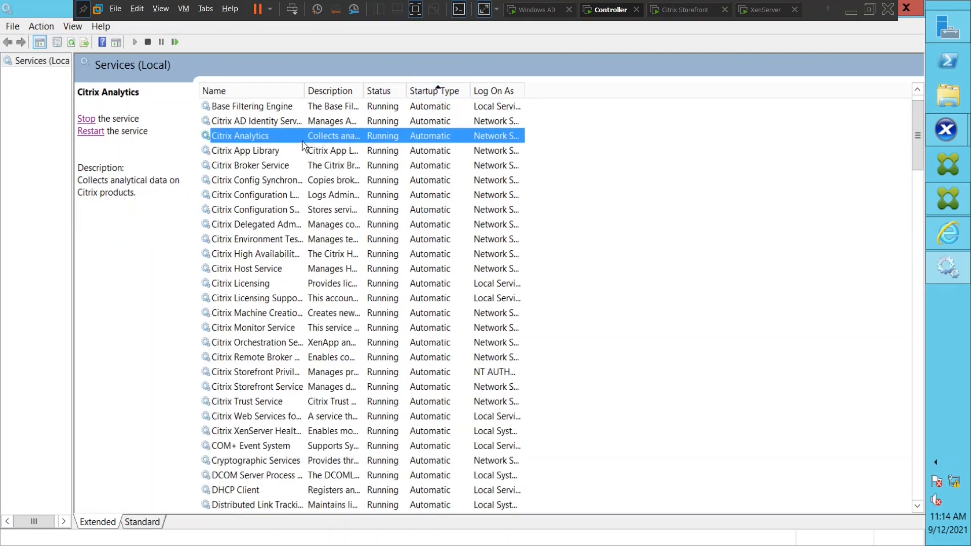
click(247, 150)
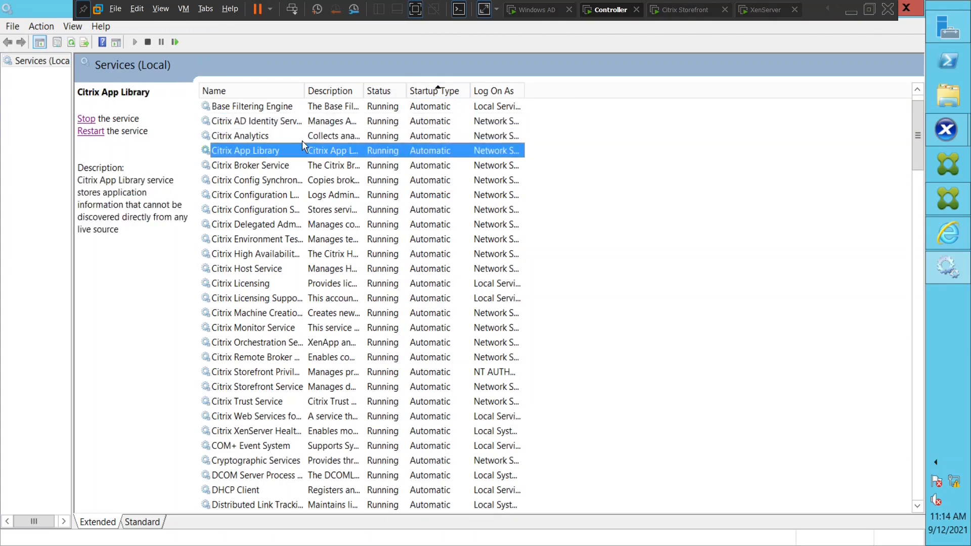
click(254, 312)
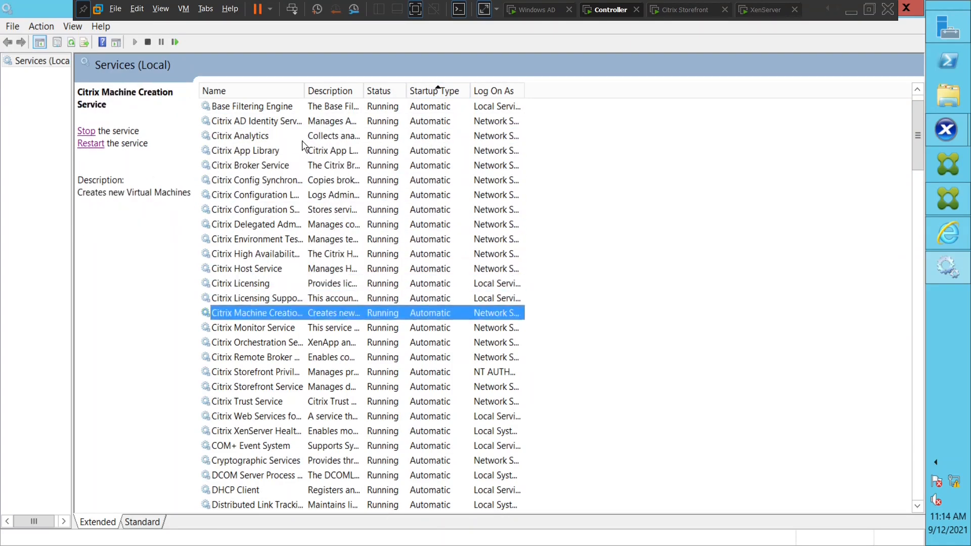
click(254, 460)
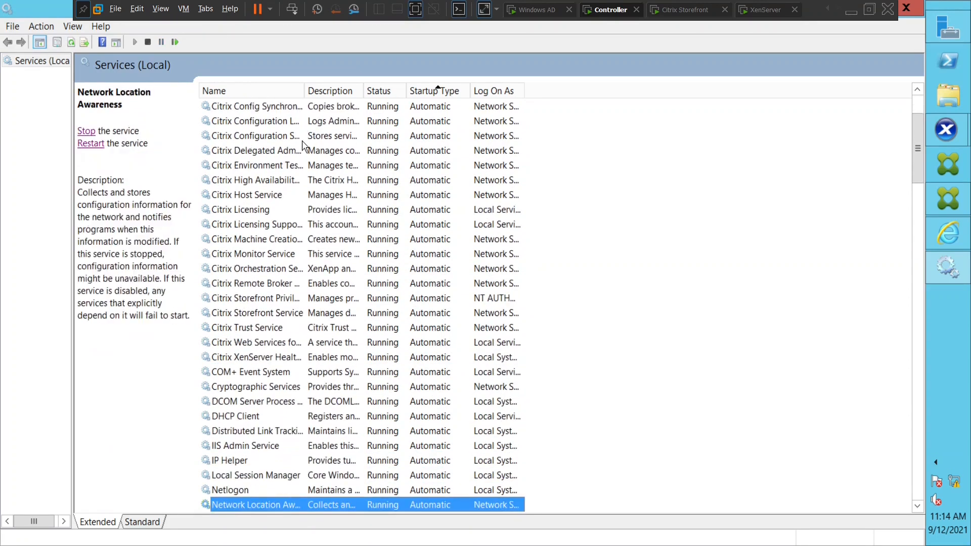
scroll(down, 3)
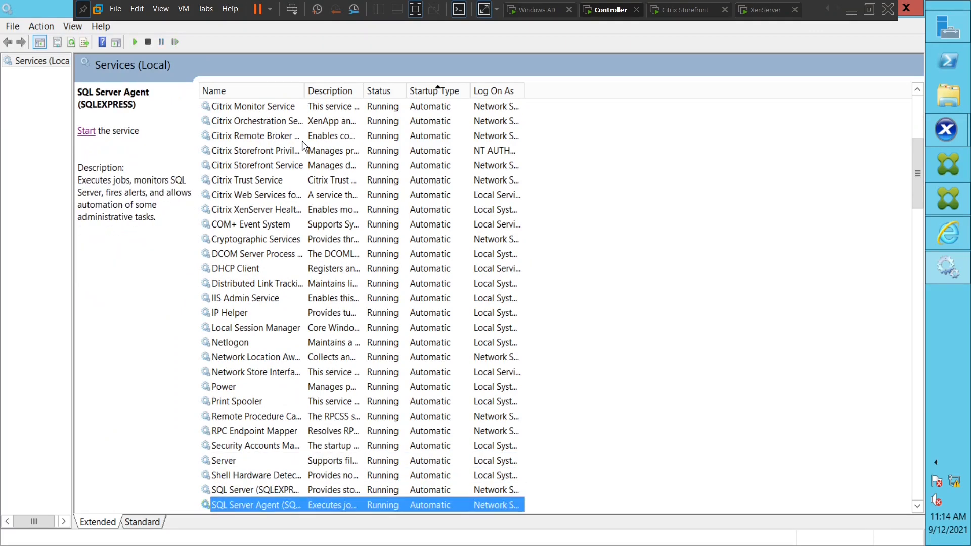
click(260, 489)
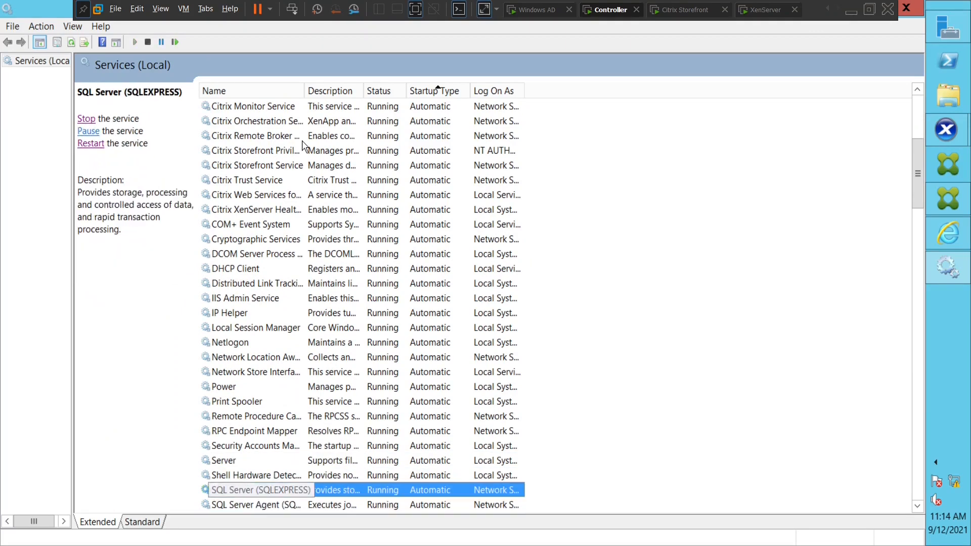
click(256, 504)
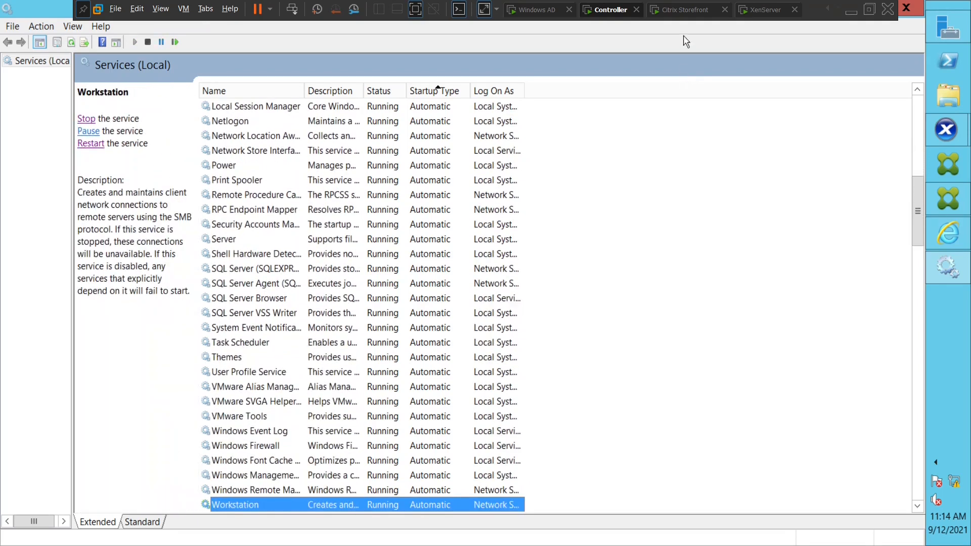
On the StoreFront VM, log the Citrix user off the web store and return to the logon form
click(686, 9)
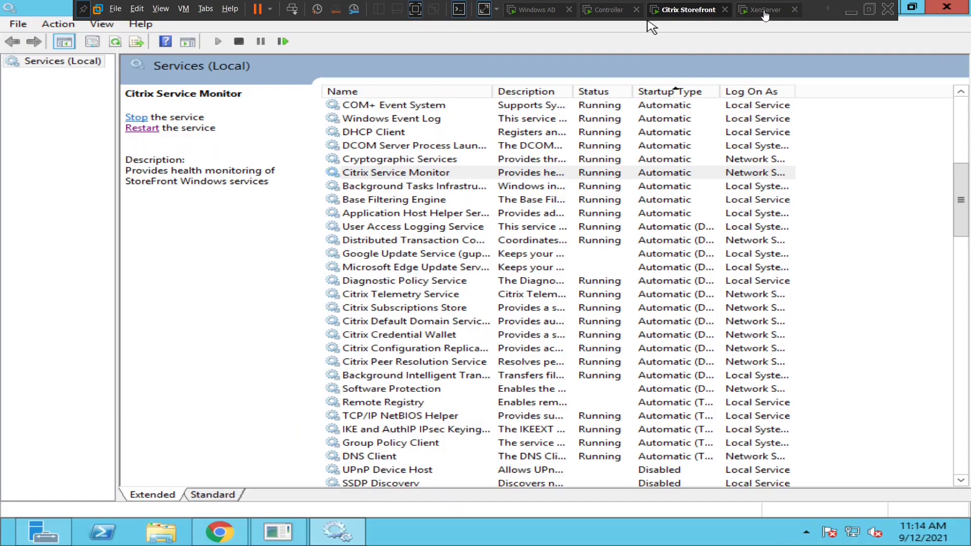
mouse_move(219, 531)
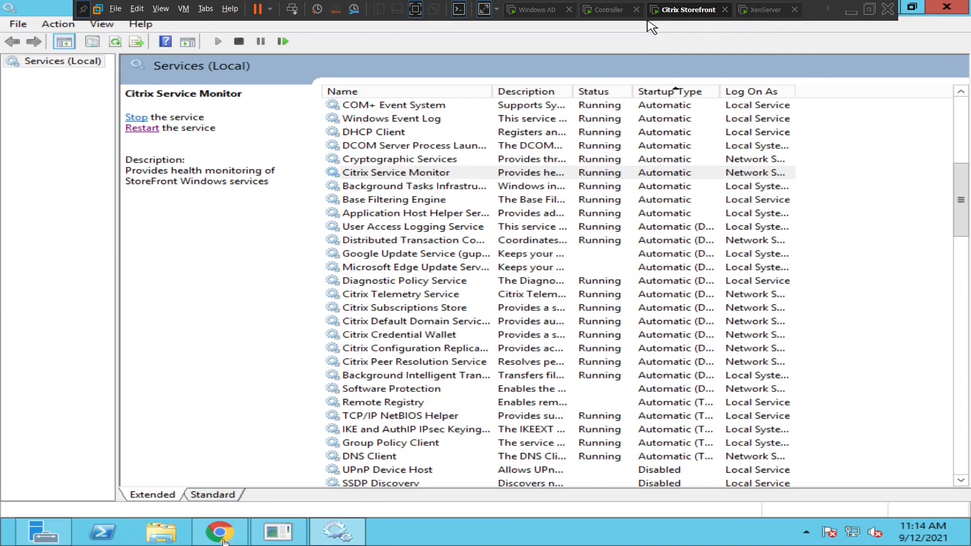
click(219, 531)
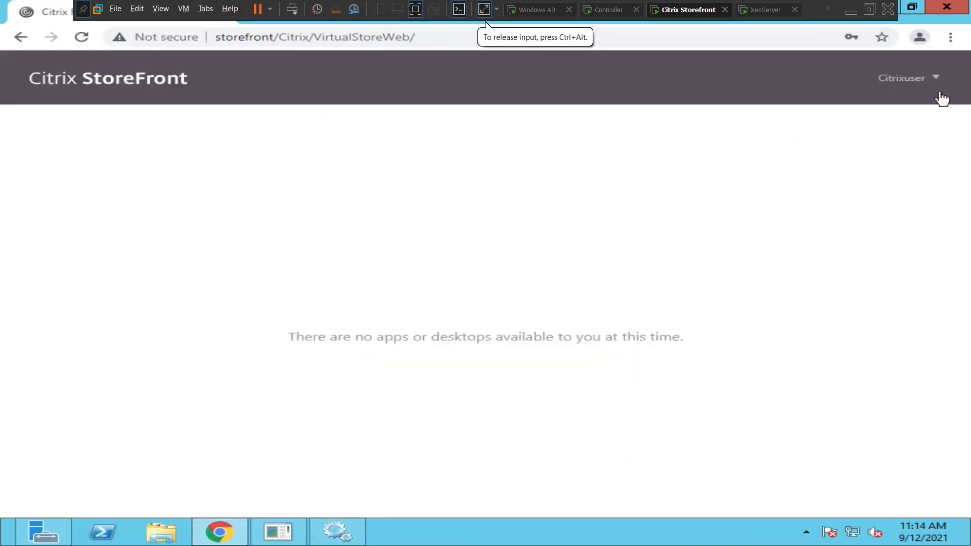
click(907, 77)
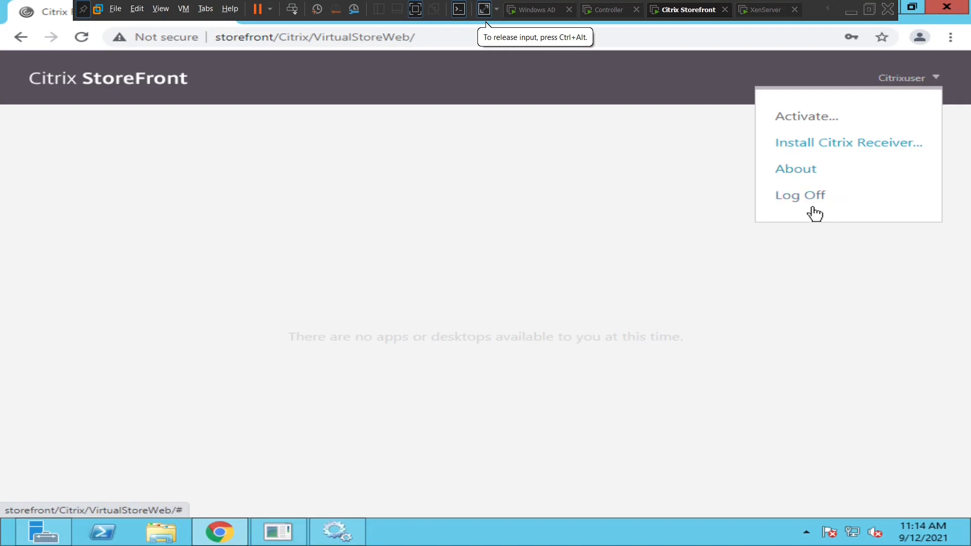
click(799, 196)
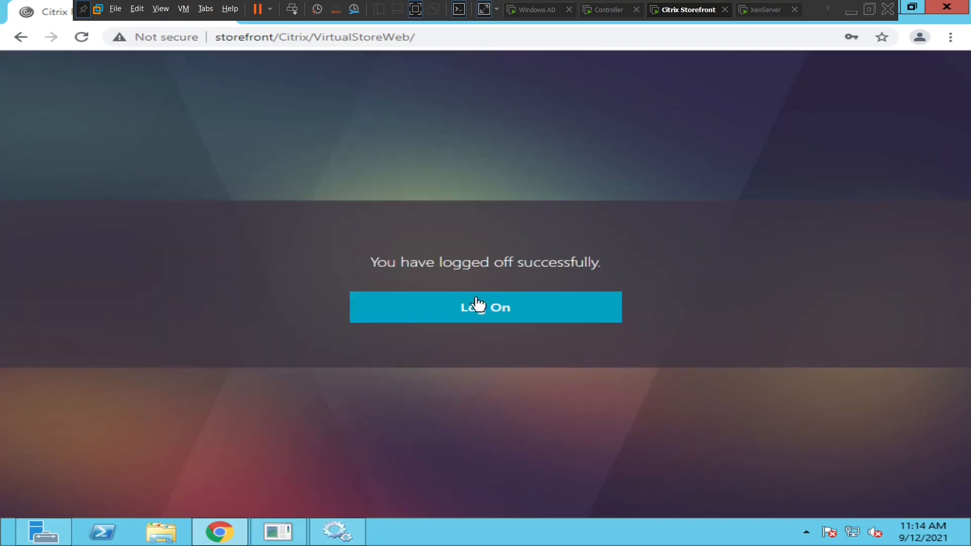
click(484, 307)
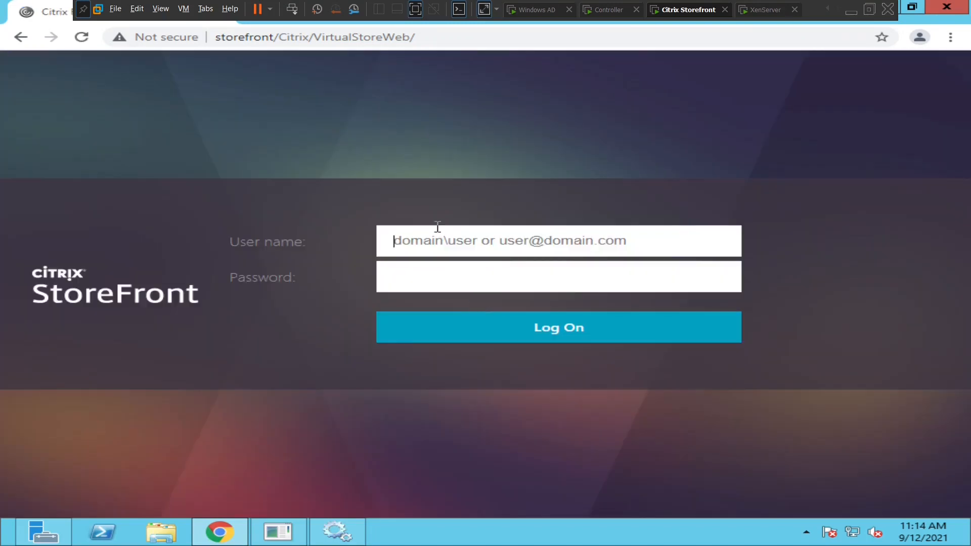
Enter the user name naresh.com\administrator in the sign-in form
text(naresh)
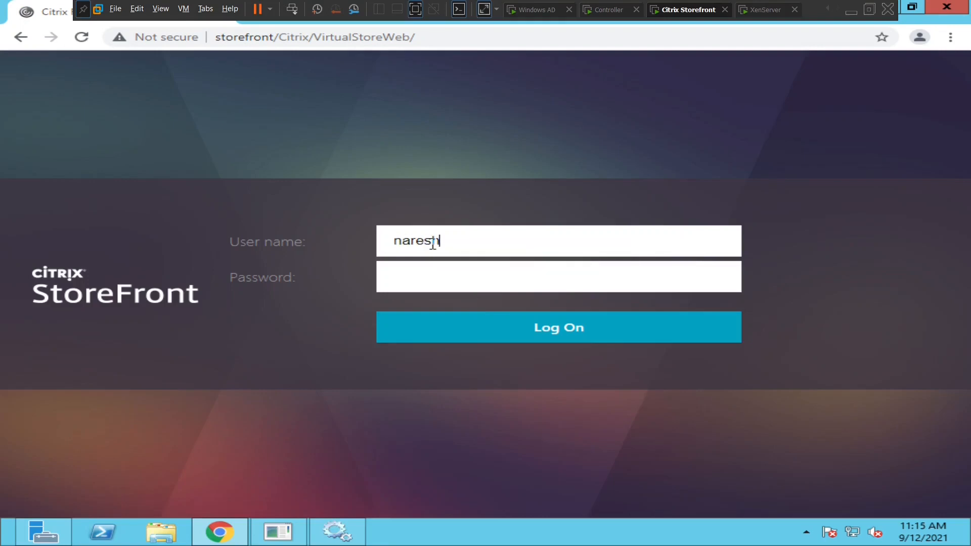
text(.com\)
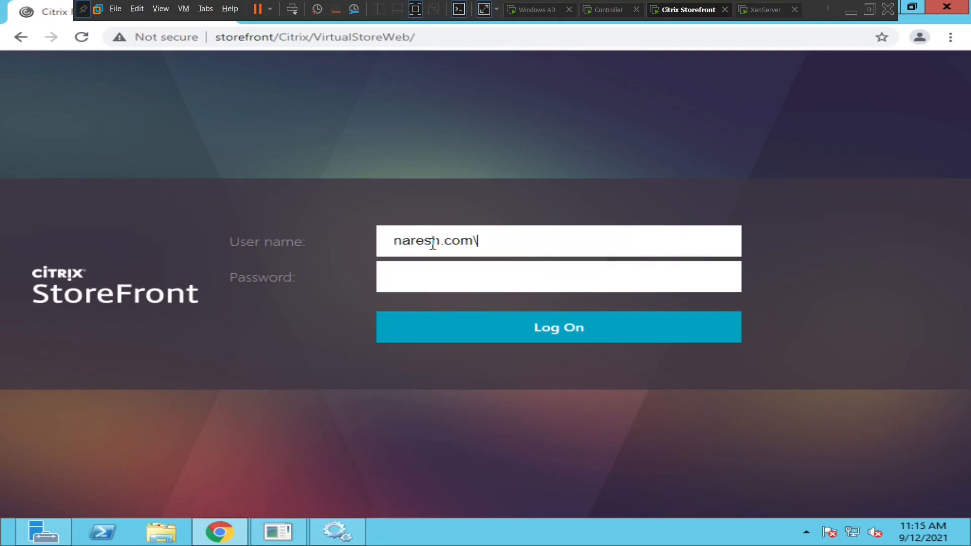
text(administrator)
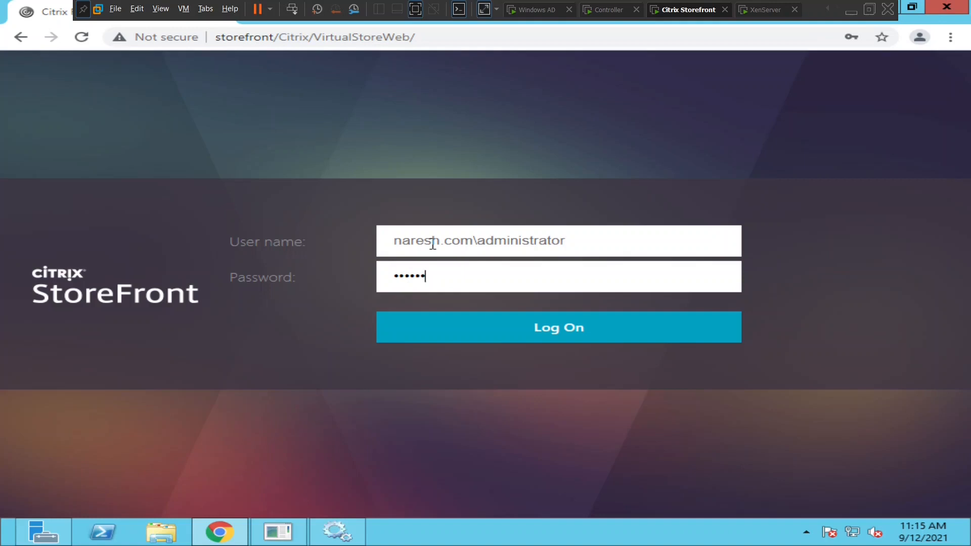
Log on as the domain administrator and review the Cmd, Mspaint, Notepad apps and the Windows Server OS desktop
text(•)
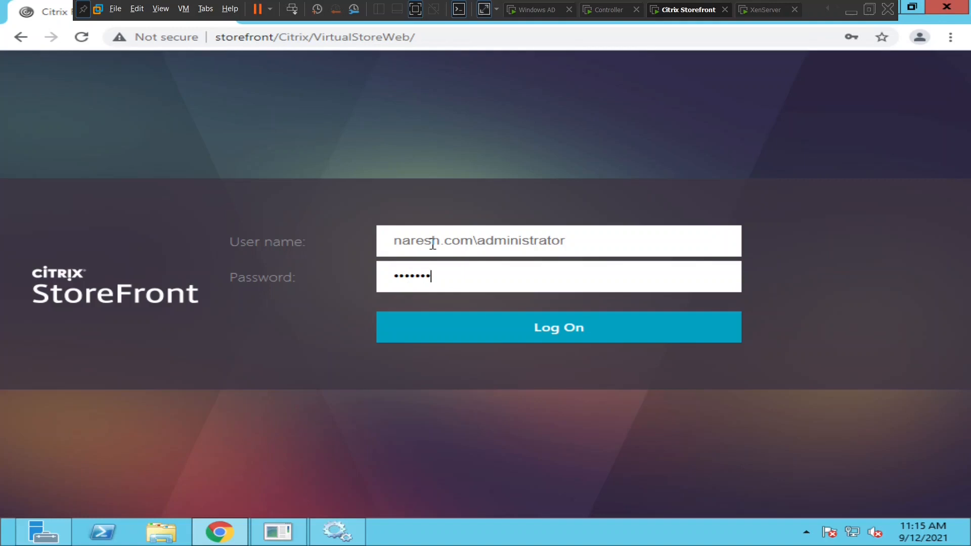
click(557, 327)
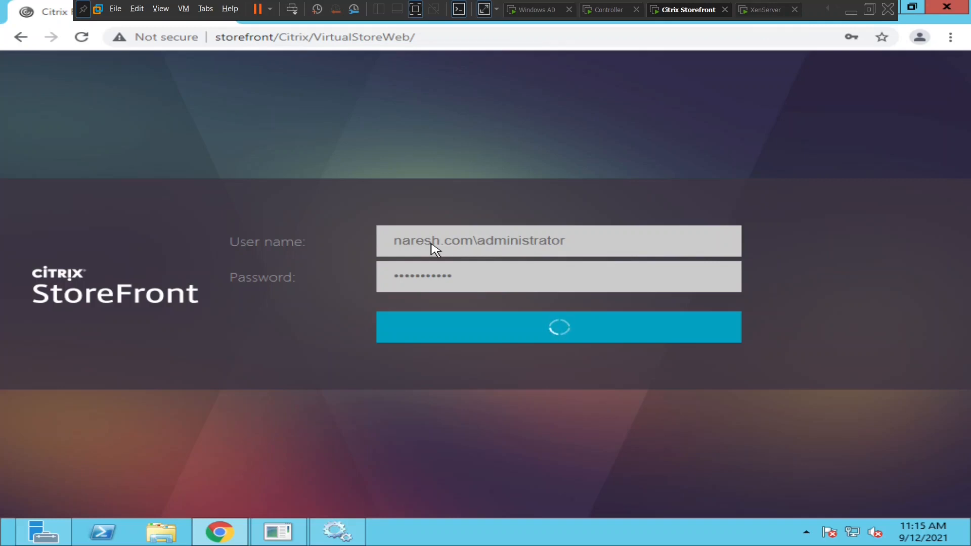
mouse_move(721, 127)
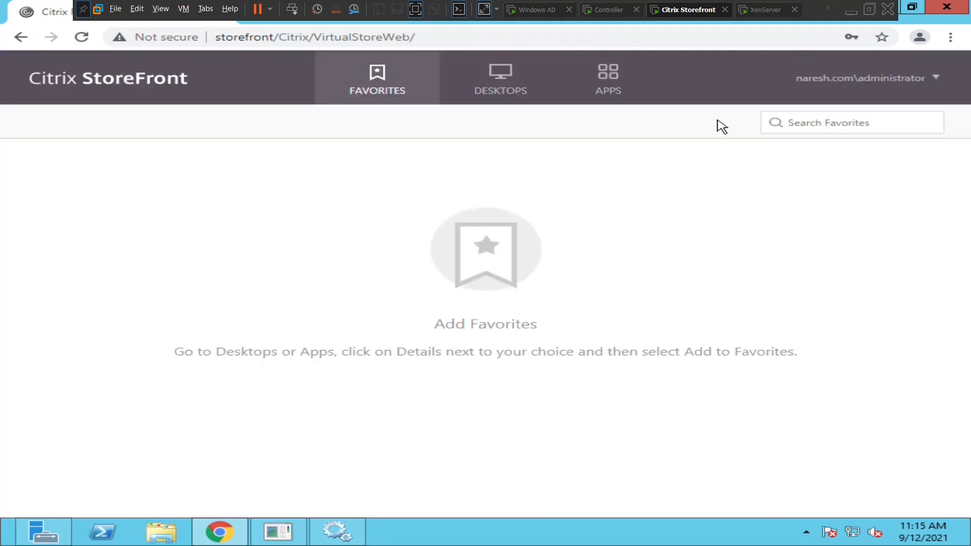
mouse_move(680, 111)
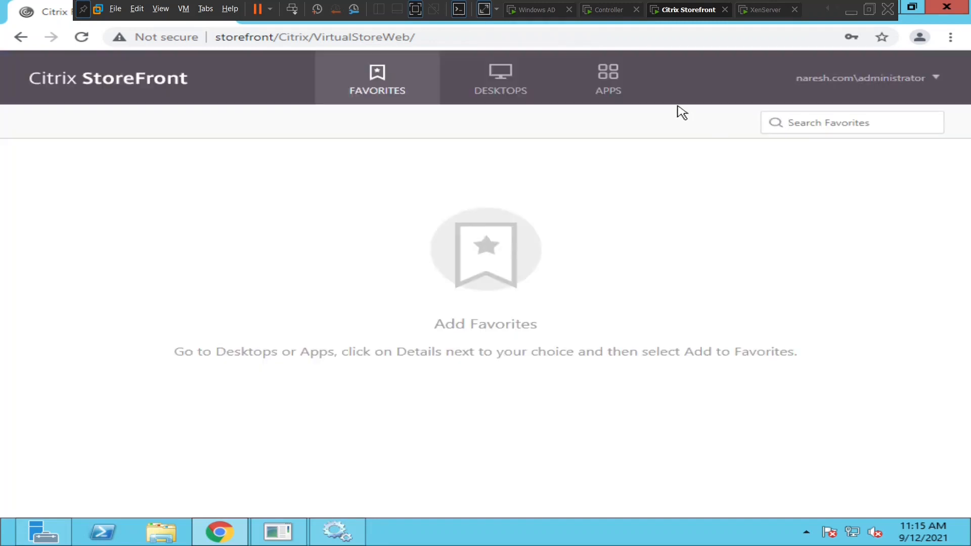
click(607, 78)
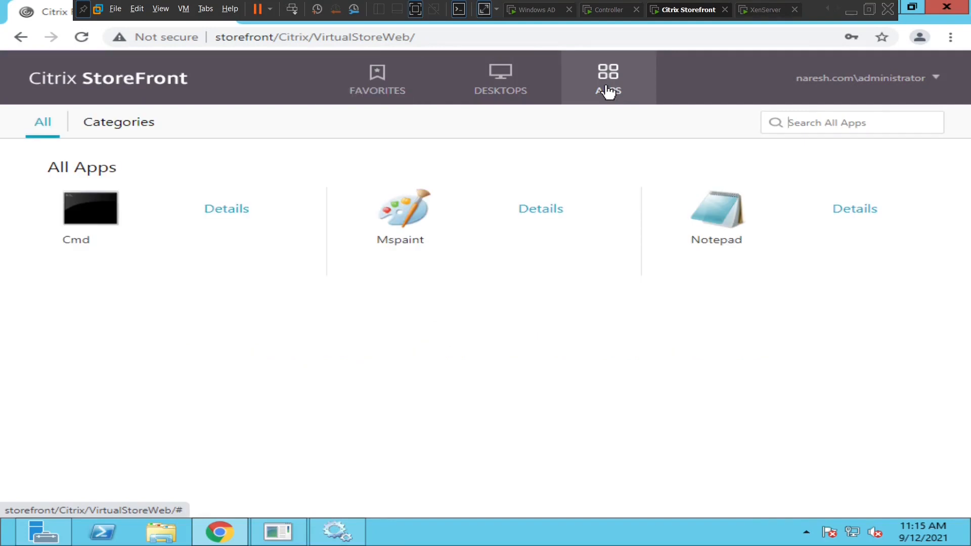
click(499, 79)
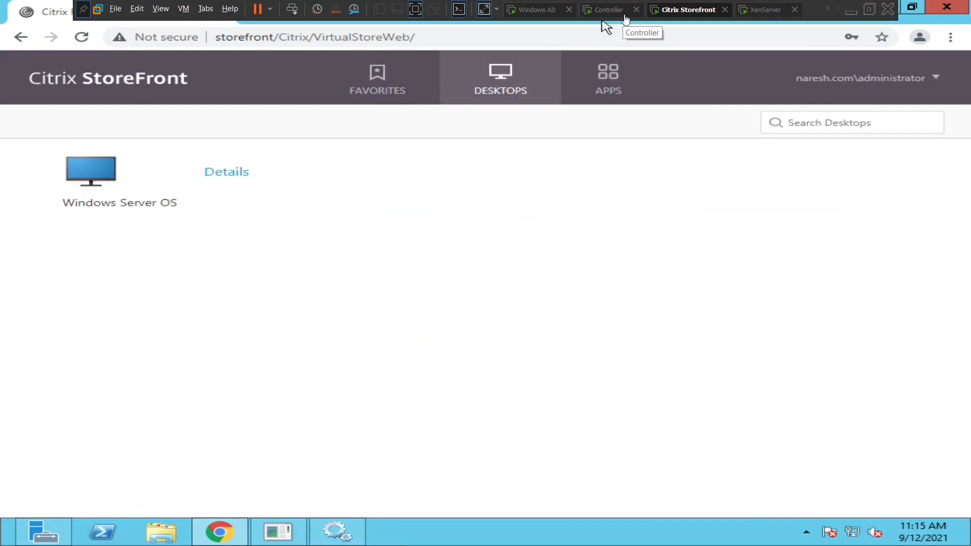
mouse_move(612, 14)
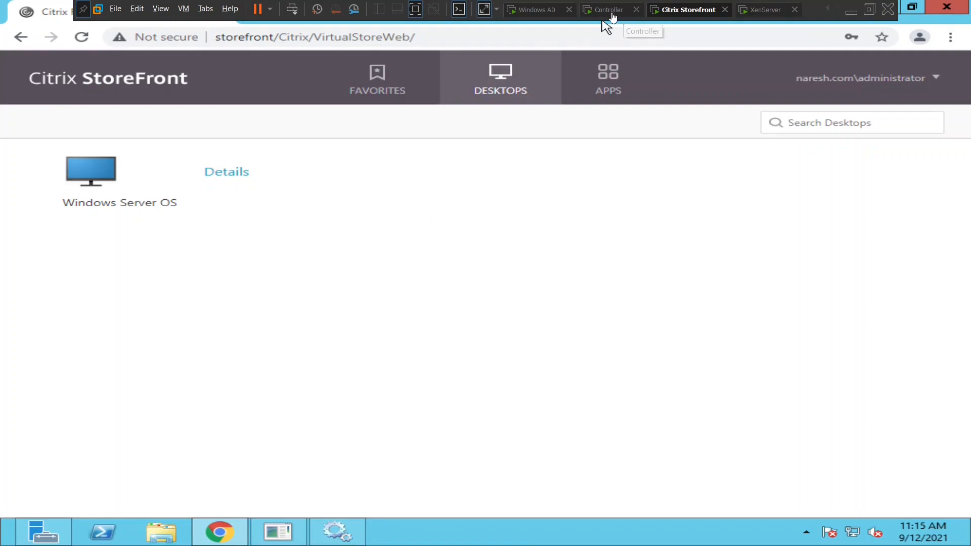